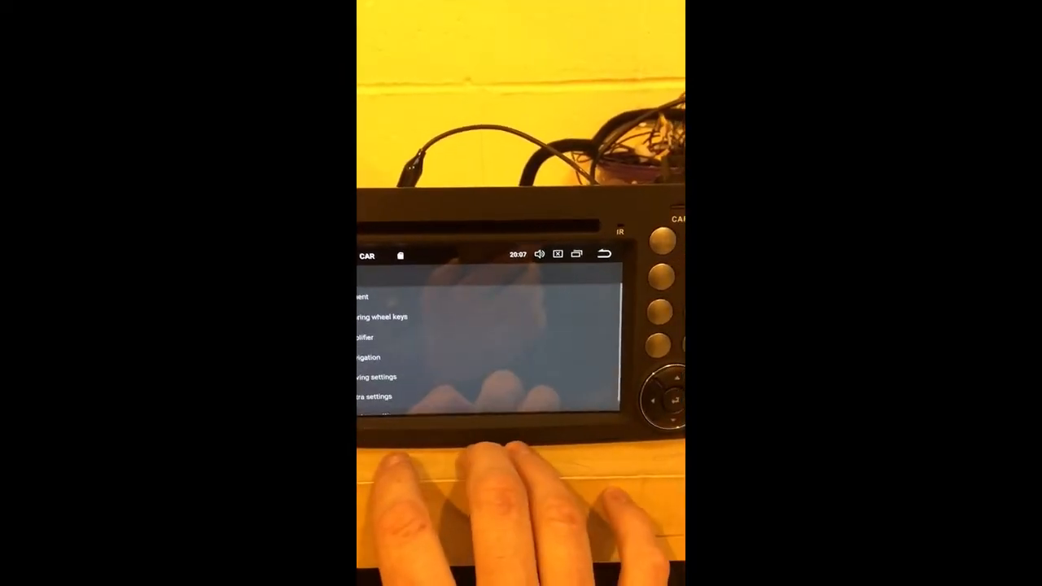
# Bring up the Factory settings password prompt from the settings list.
pyautogui.click(382, 415)
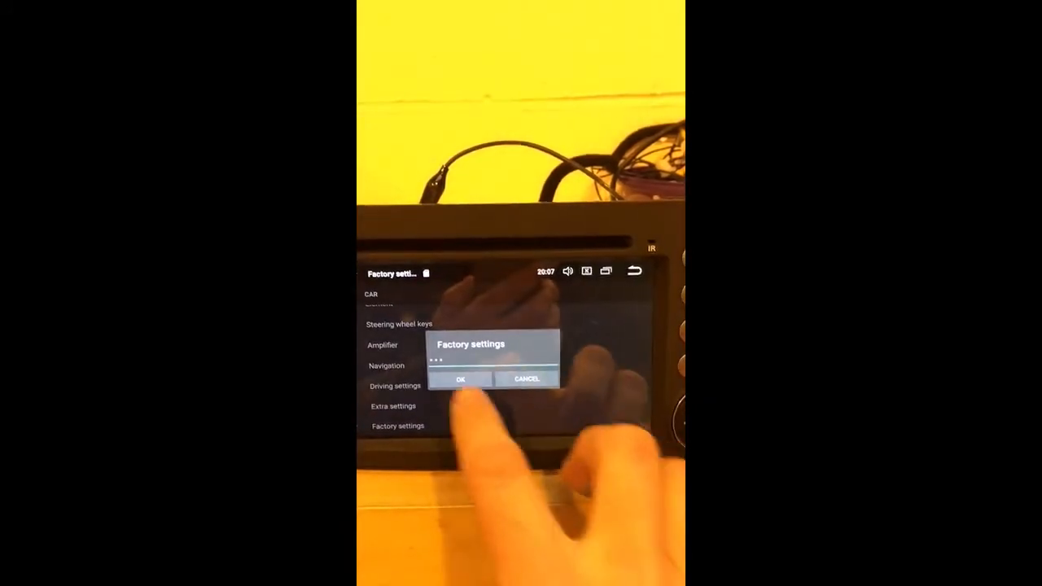
# Unlock factory settings and start choosing a custom car logo, reaching the Flash / SD Card browser.
pyautogui.click(459, 378)
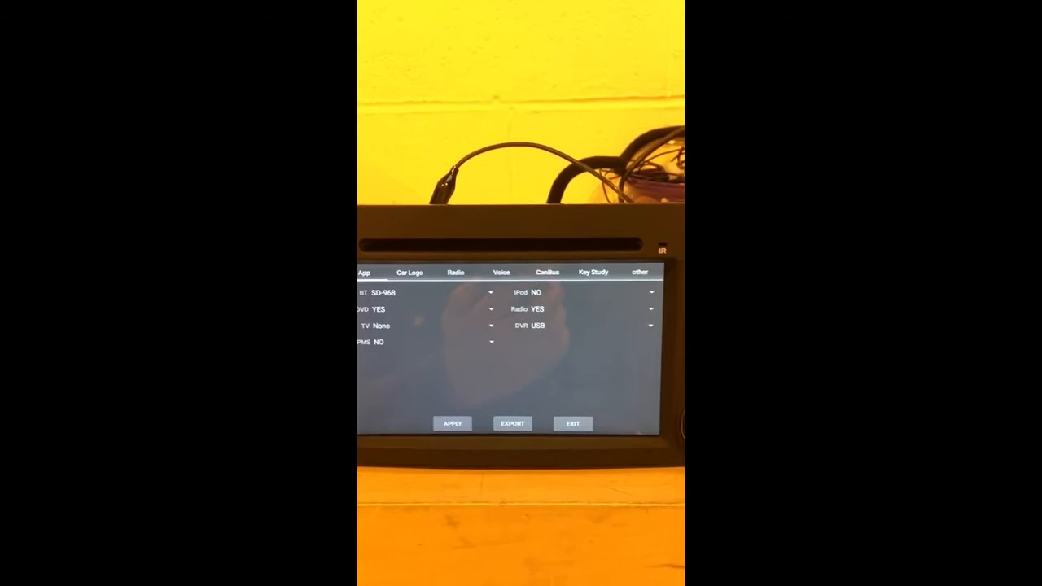
pyautogui.click(420, 277)
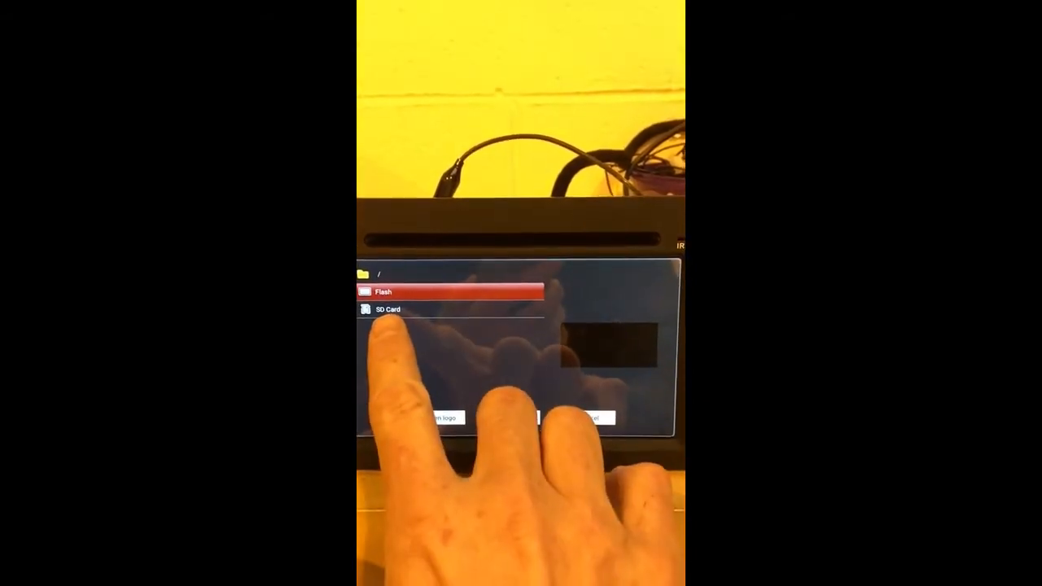
# Select Mercedes-logo.jpg from the SD card and apply it as the boot logo.
pyautogui.click(387, 309)
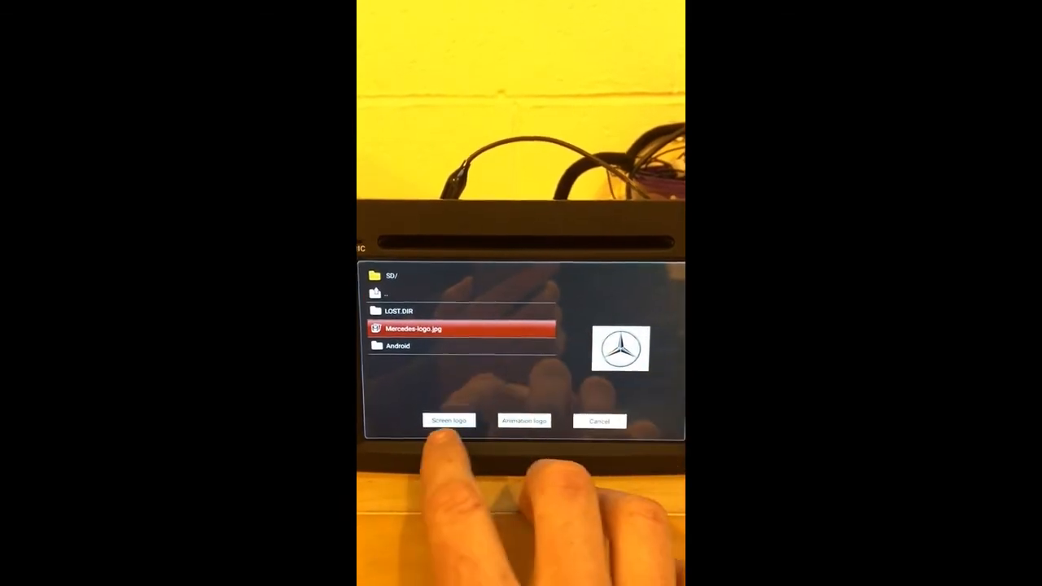
pyautogui.click(448, 420)
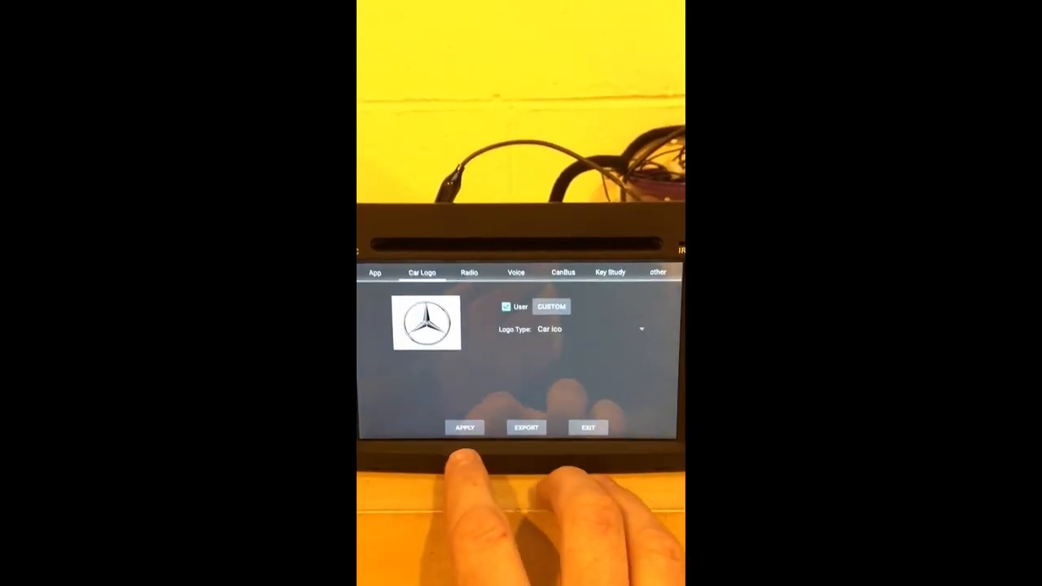